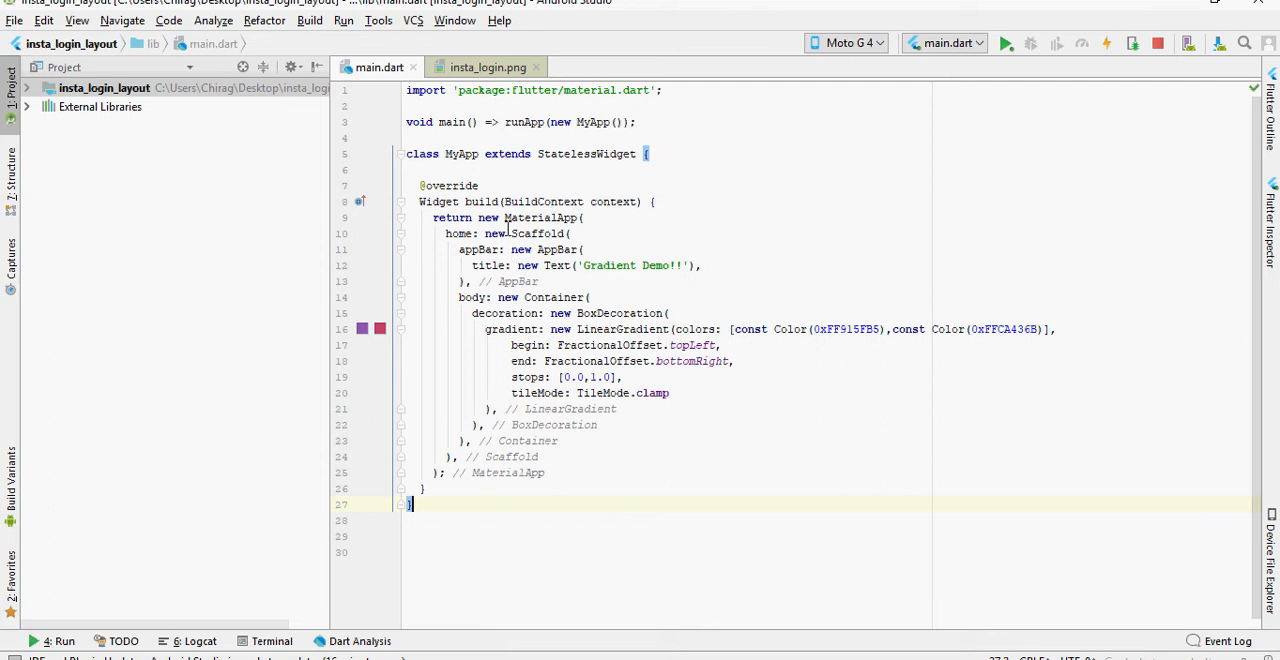
{"action": "mouse_move", "coordinate": [614, 162]}
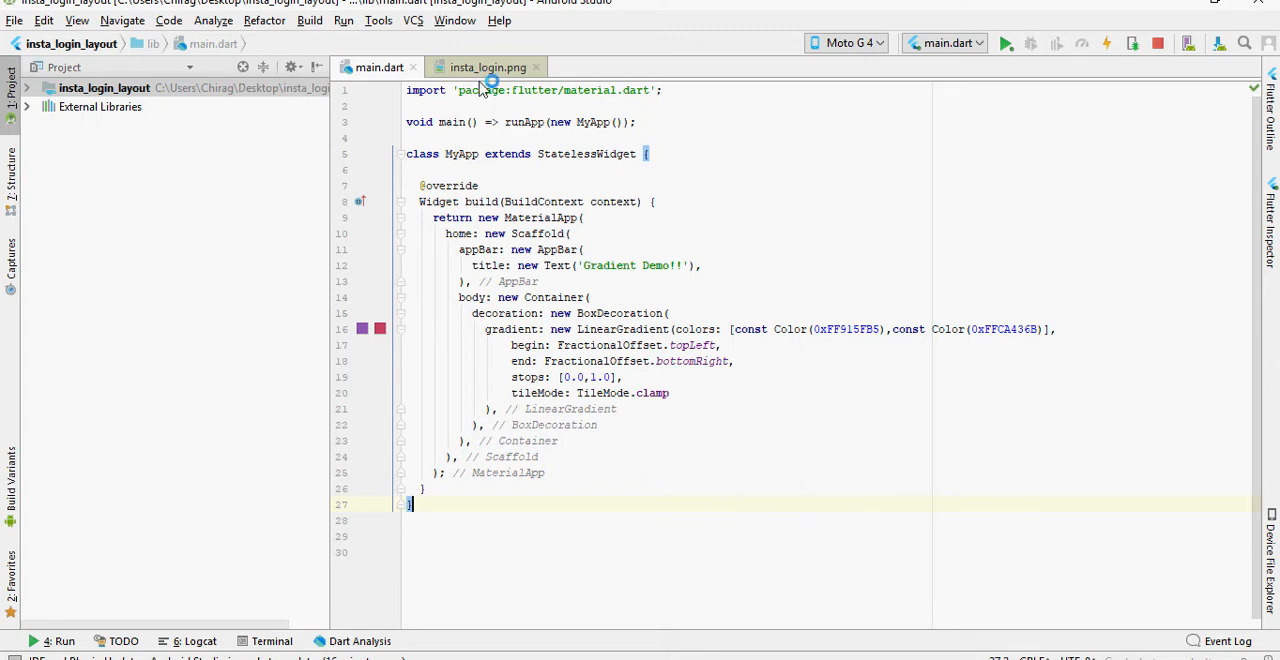
View the insta_login.png Instagram login reference image
{"action": "left_click", "coordinate": [487, 67]}
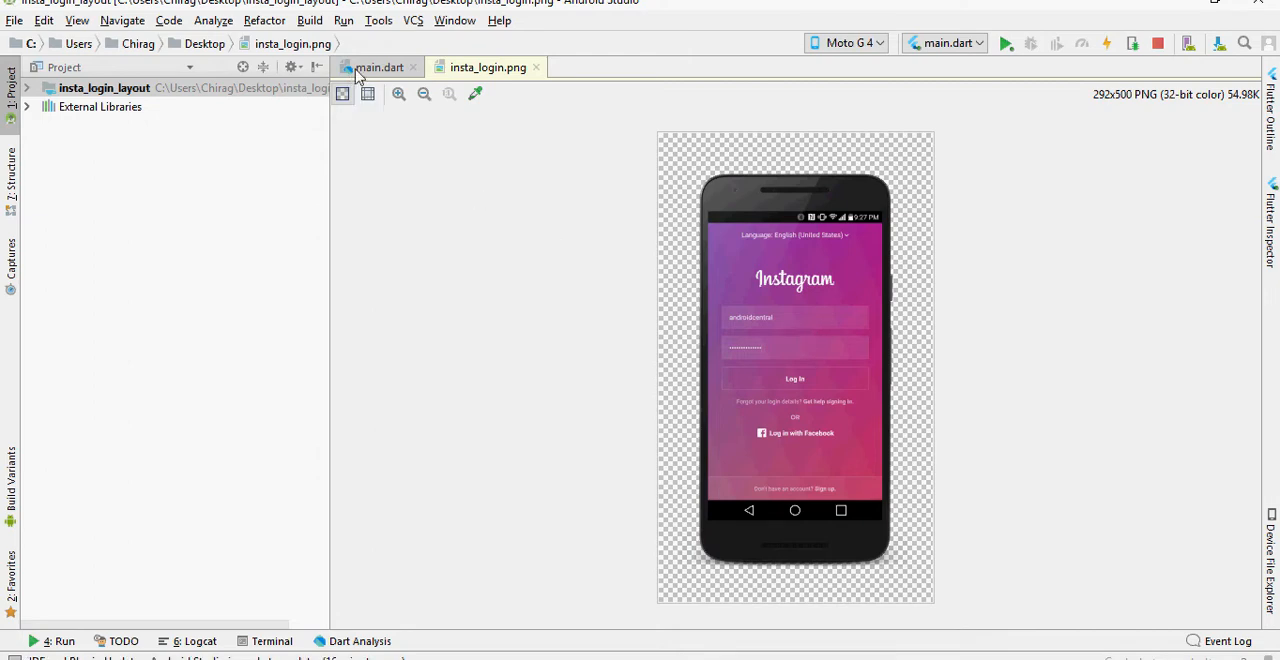
Back in main.dart, highlight the body Container and its LinearGradient decoration
{"action": "left_click", "coordinate": [378, 67]}
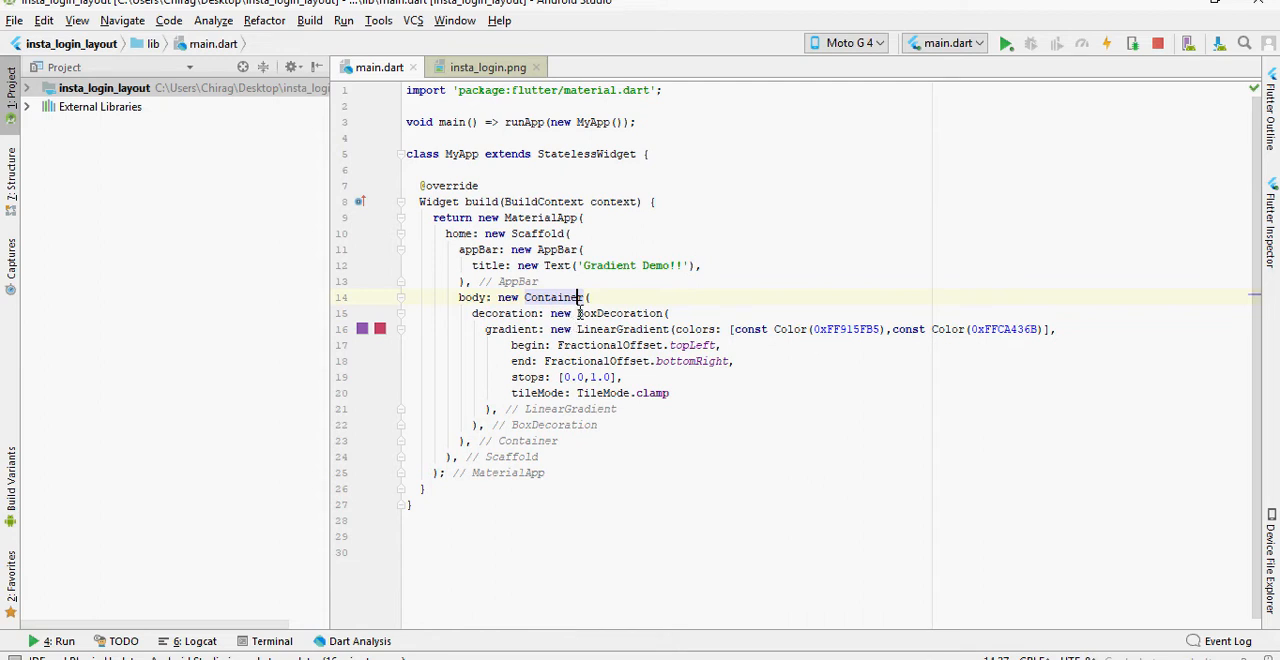
{"action": "double_click", "coordinate": [617, 313]}
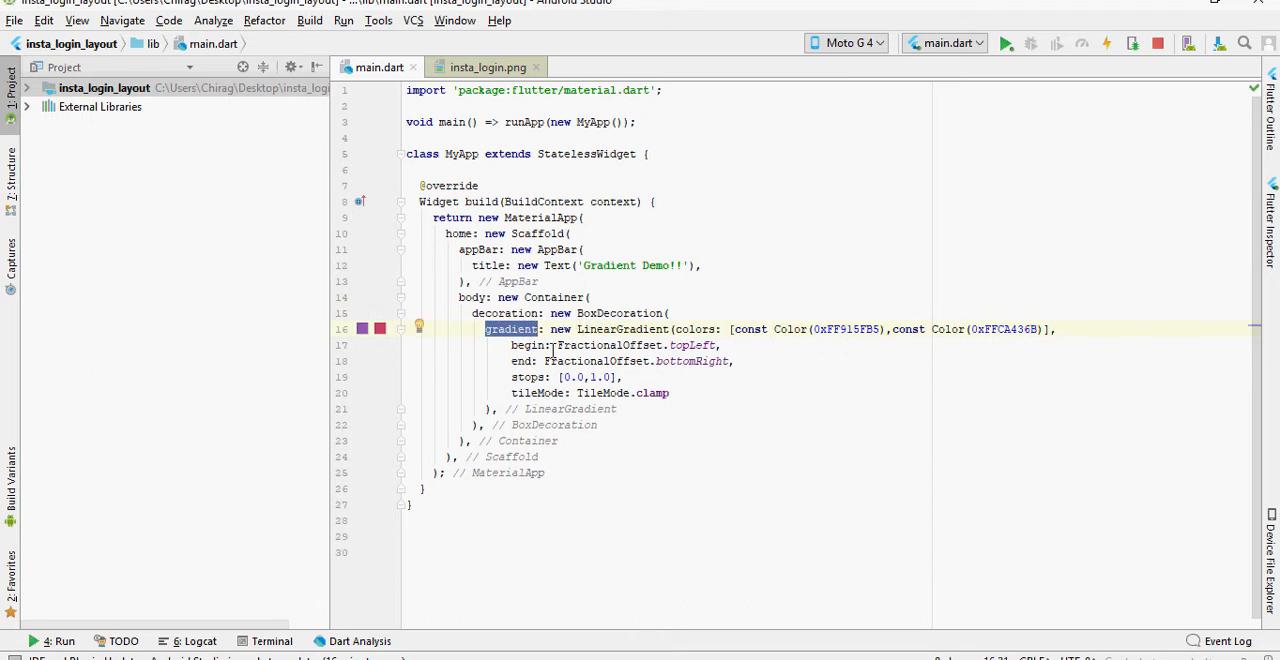
{"action": "double_click", "coordinate": [621, 329]}
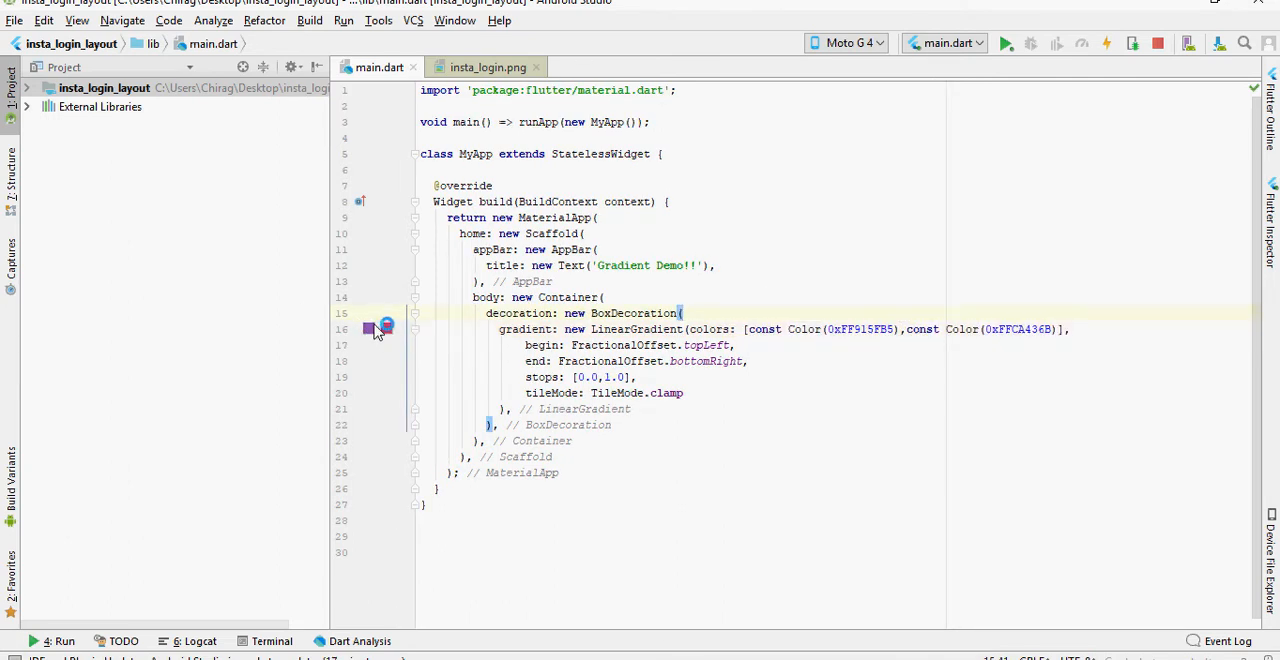
{"action": "mouse_move", "coordinate": [386, 329]}
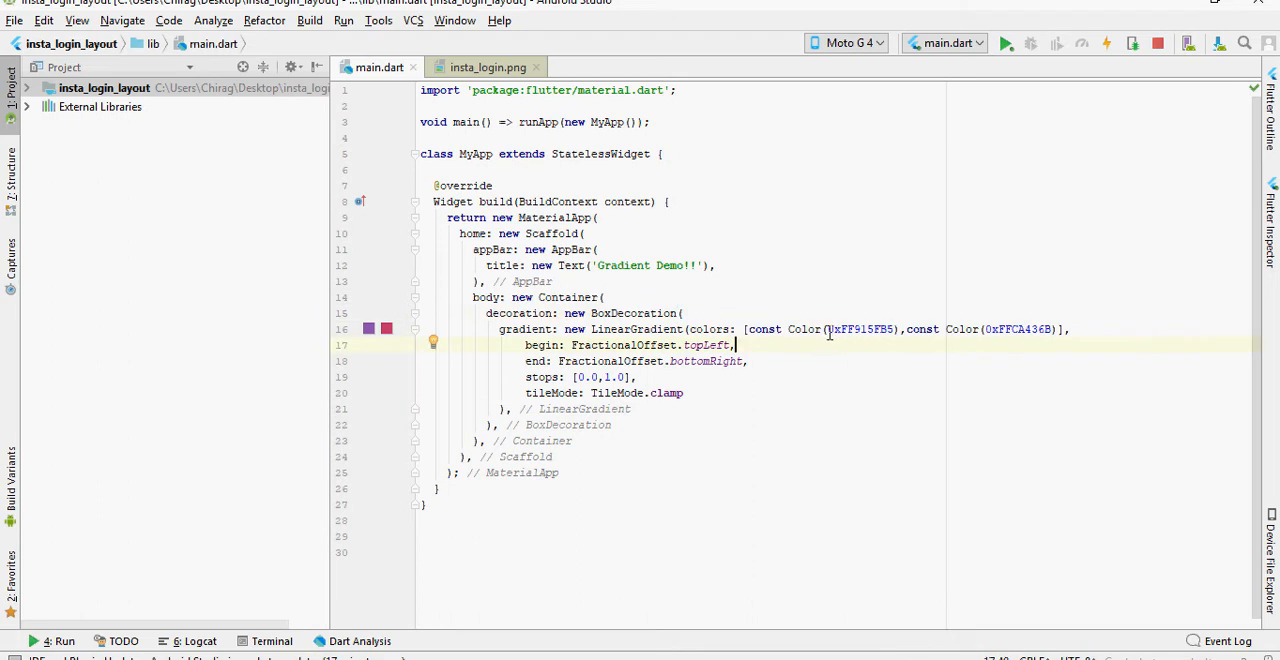
Highlight gradient colour 0xFF915FB5, then show the insta_login.png reference again
{"action": "double_click", "coordinate": [862, 329]}
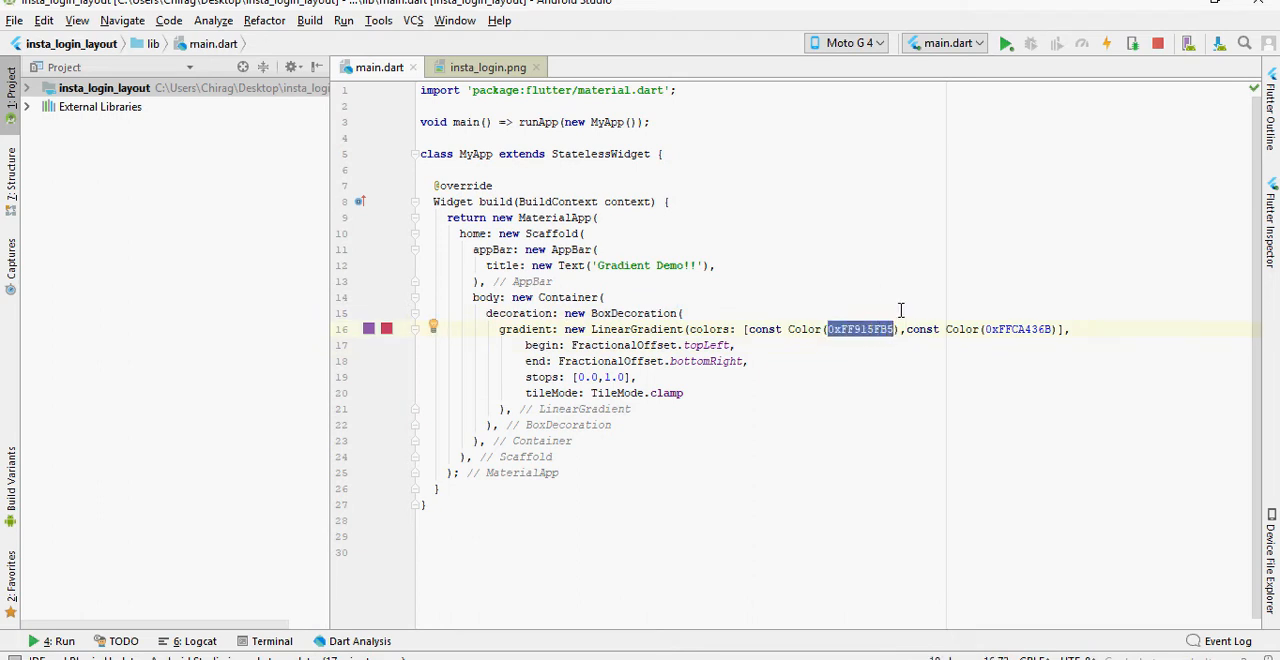
{"action": "left_click", "coordinate": [488, 67]}
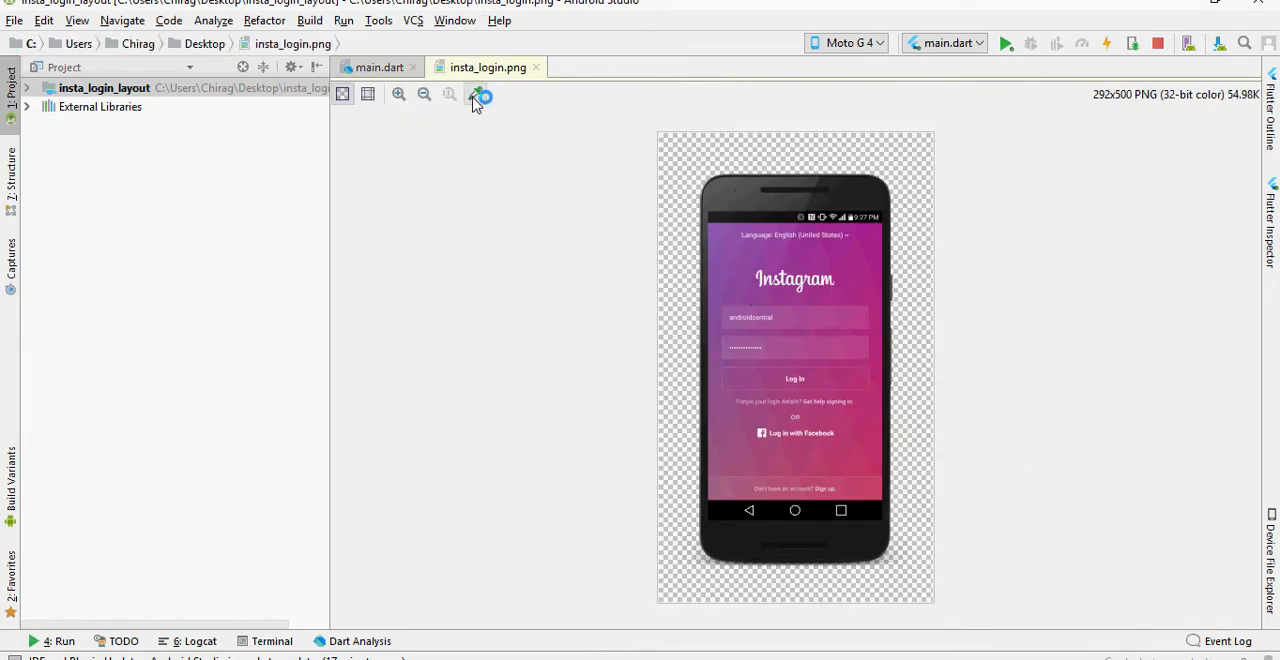
{"action": "left_click", "coordinate": [477, 94]}
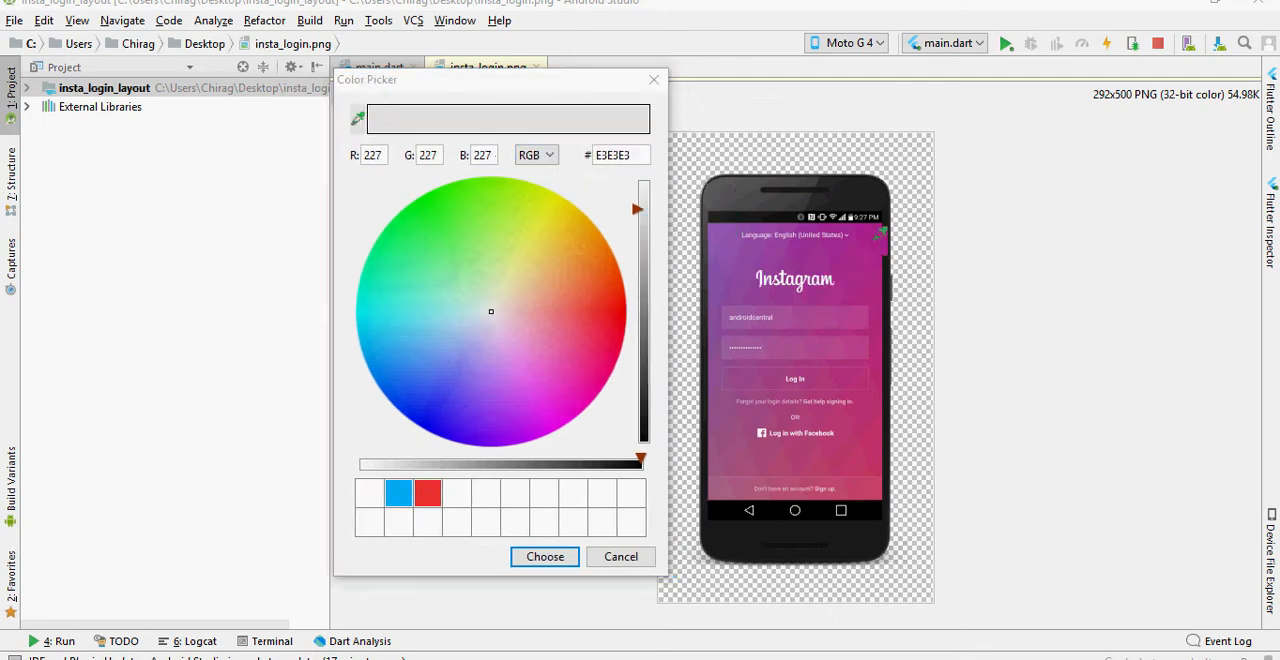
{"action": "left_click", "coordinate": [561, 389]}
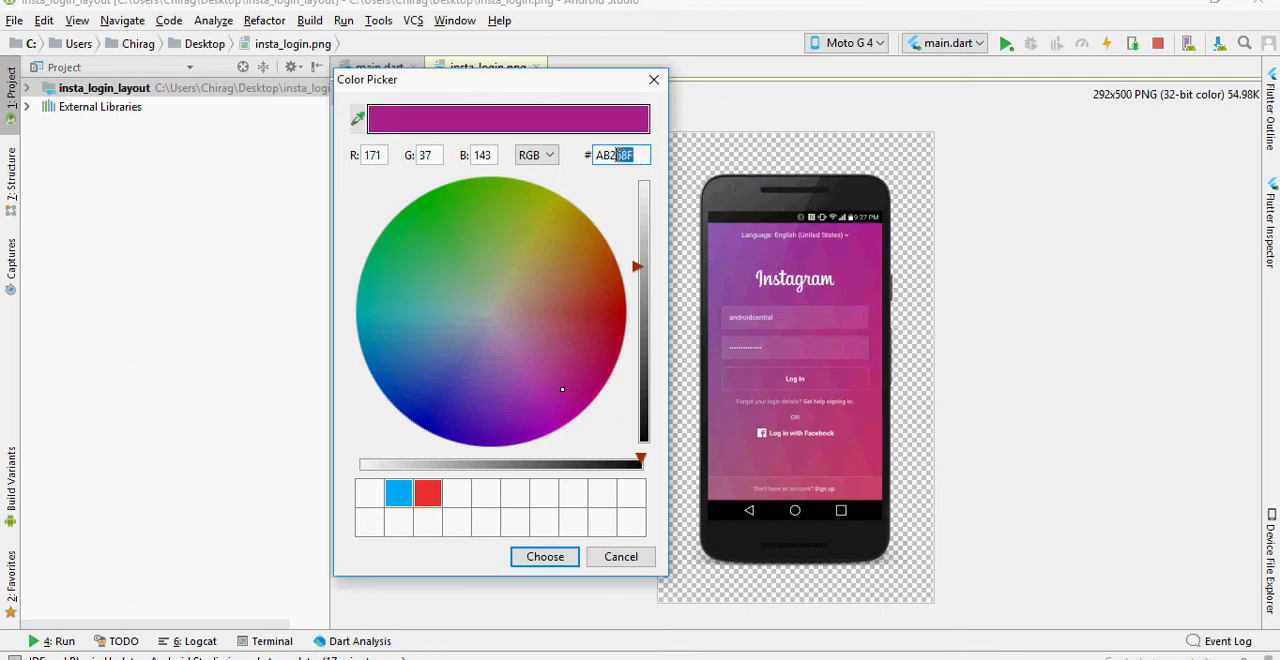
{"action": "triple_click", "coordinate": [618, 154]}
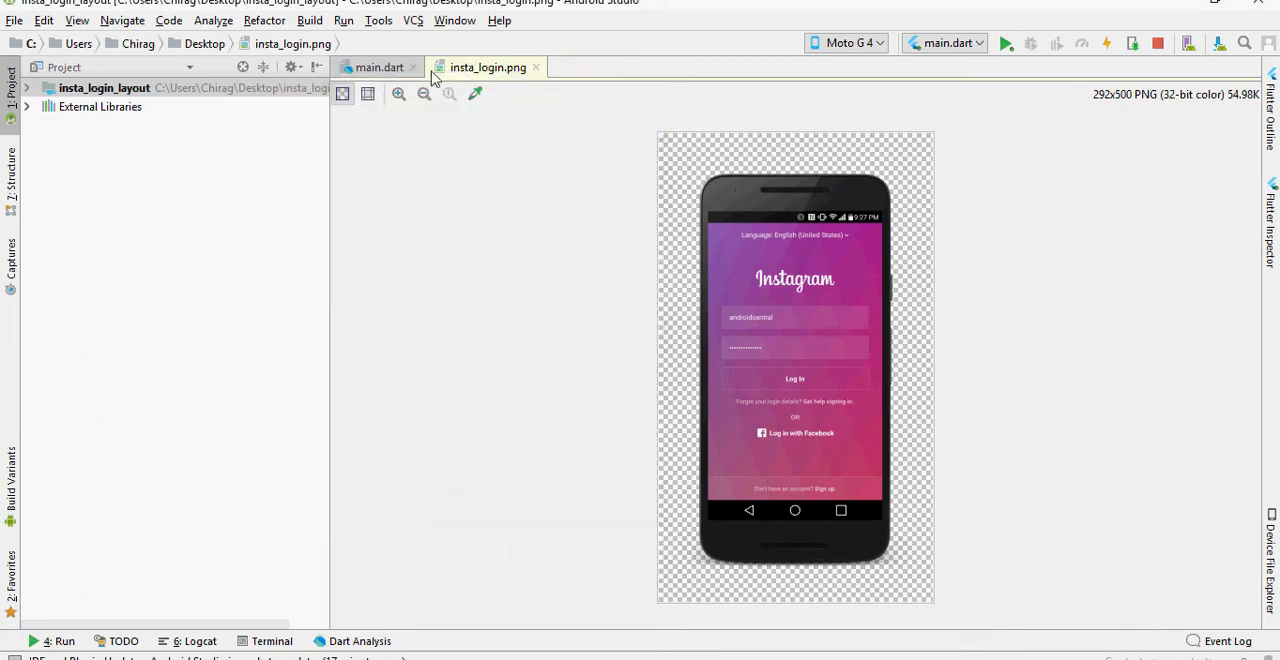
In main.dart, highlight the gradient's begin, end, stops and tileMode lines
{"action": "left_click", "coordinate": [378, 67]}
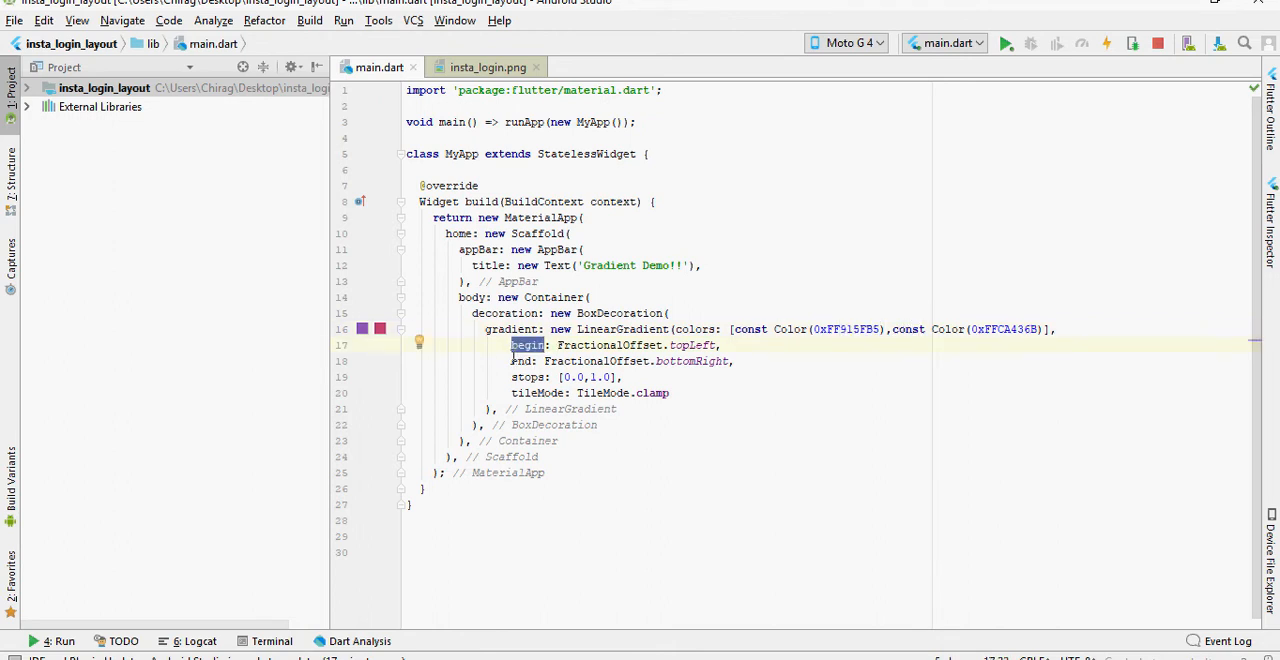
{"action": "left_click", "coordinate": [565, 361]}
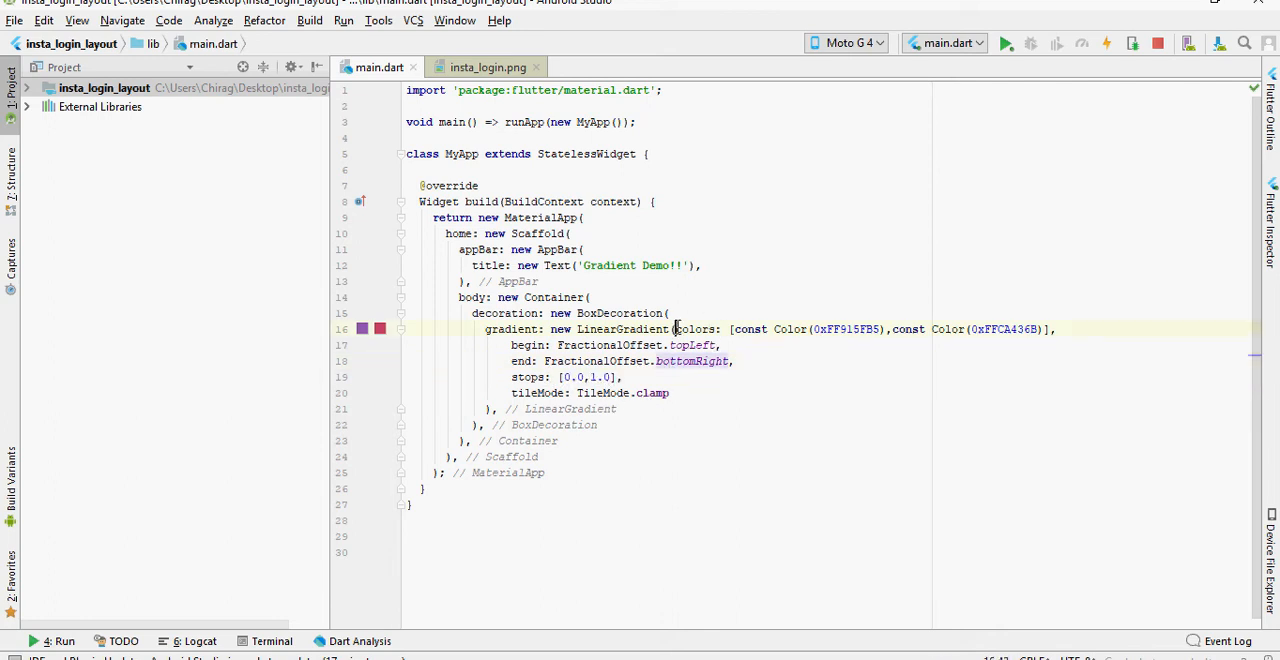
{"action": "left_click_drag", "start_coordinate": [676, 329], "coordinate": [1050, 329]}
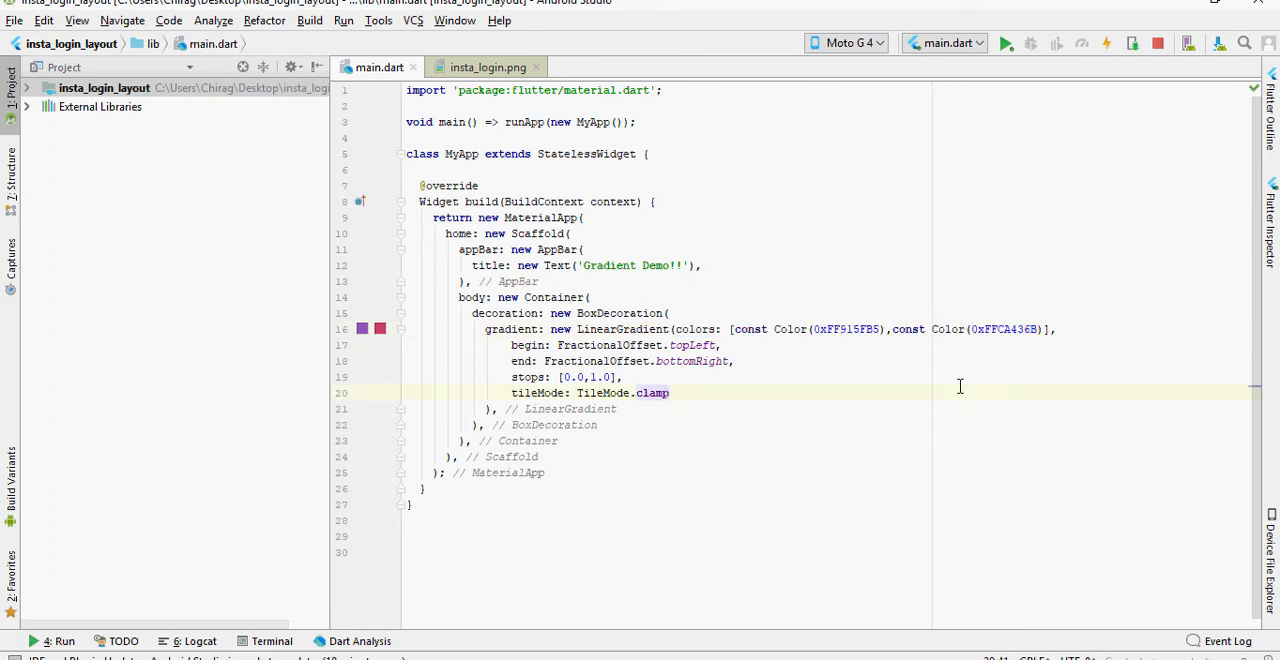
{"action": "mouse_move", "coordinate": [883, 472]}
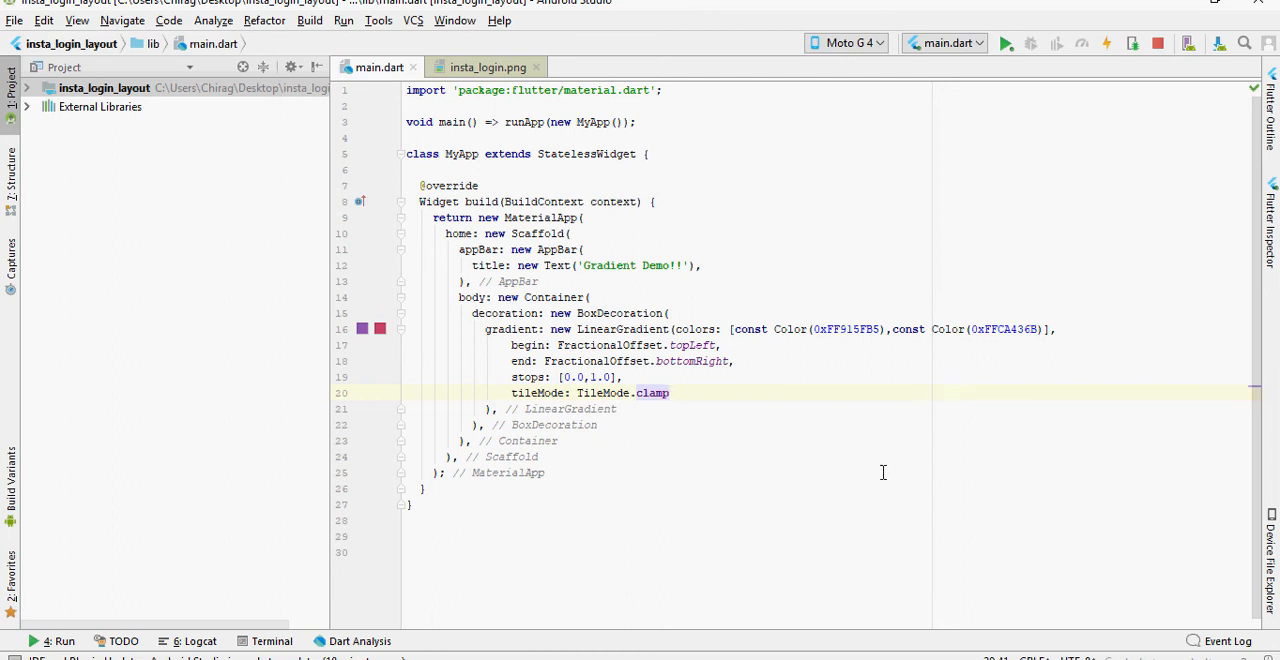
Show the purple-to-red gradient app running on the Moto G4 emulator
{"action": "left_click", "coordinate": [1006, 43]}
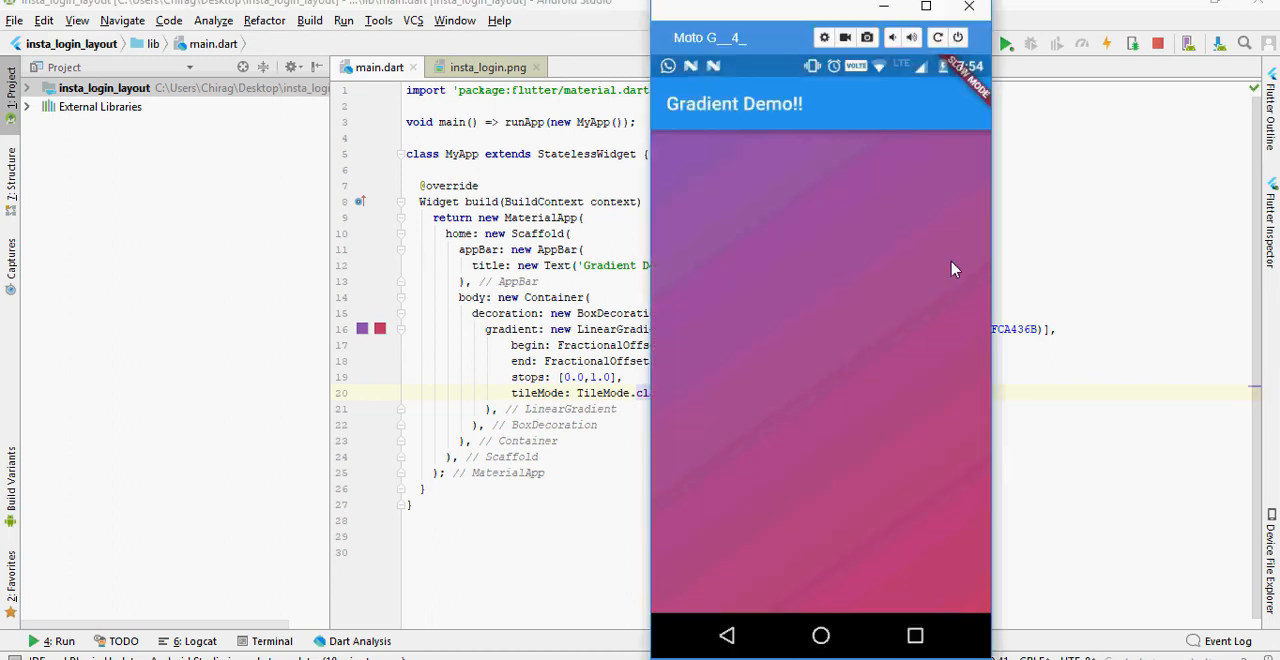
{"action": "mouse_move", "coordinate": [740, 247]}
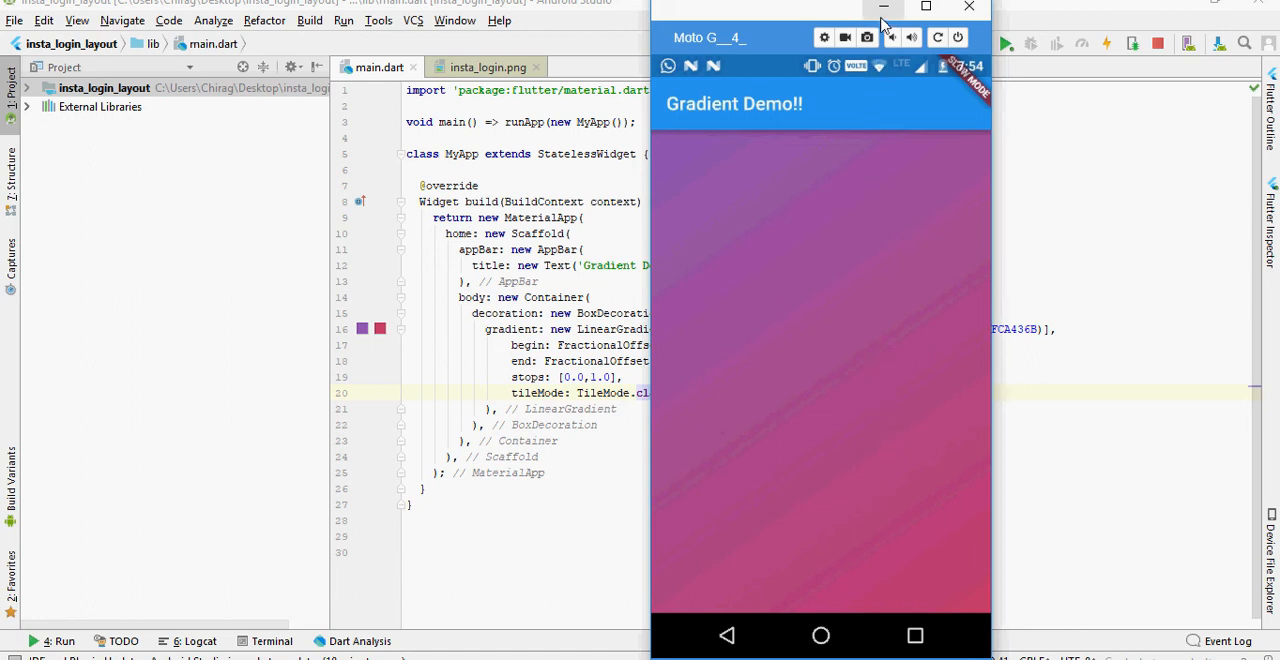
{"action": "mouse_move", "coordinate": [850, 130]}
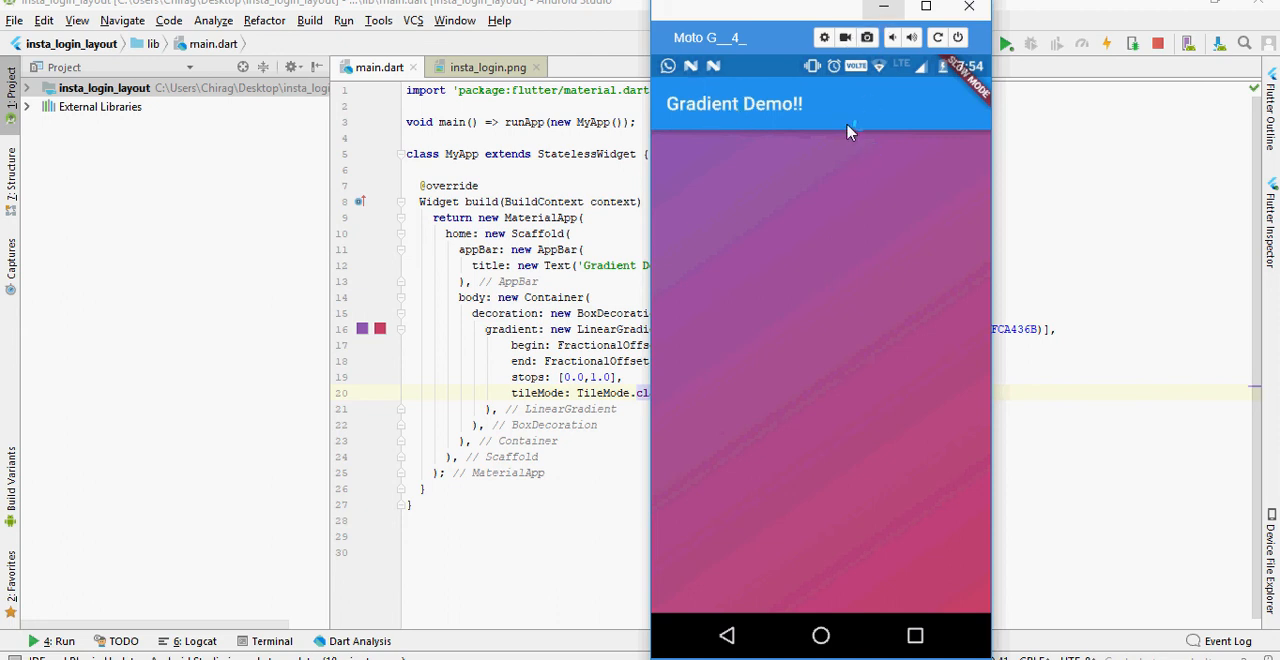